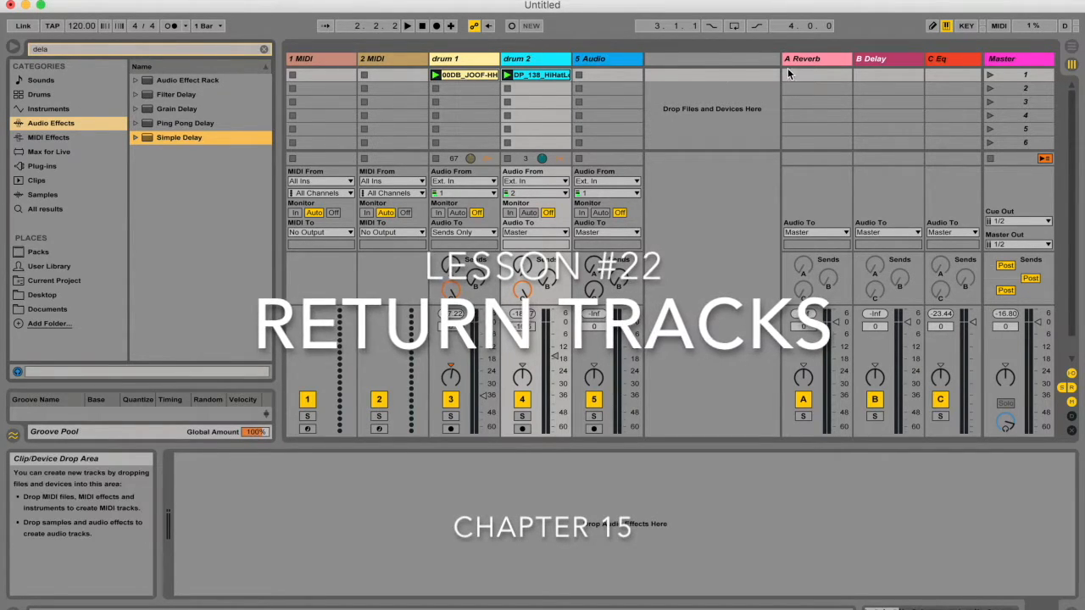
Step: Insert a fourth return track and select the A Reverb return to show its Reverb device
left_click(538, 58)
type("string")
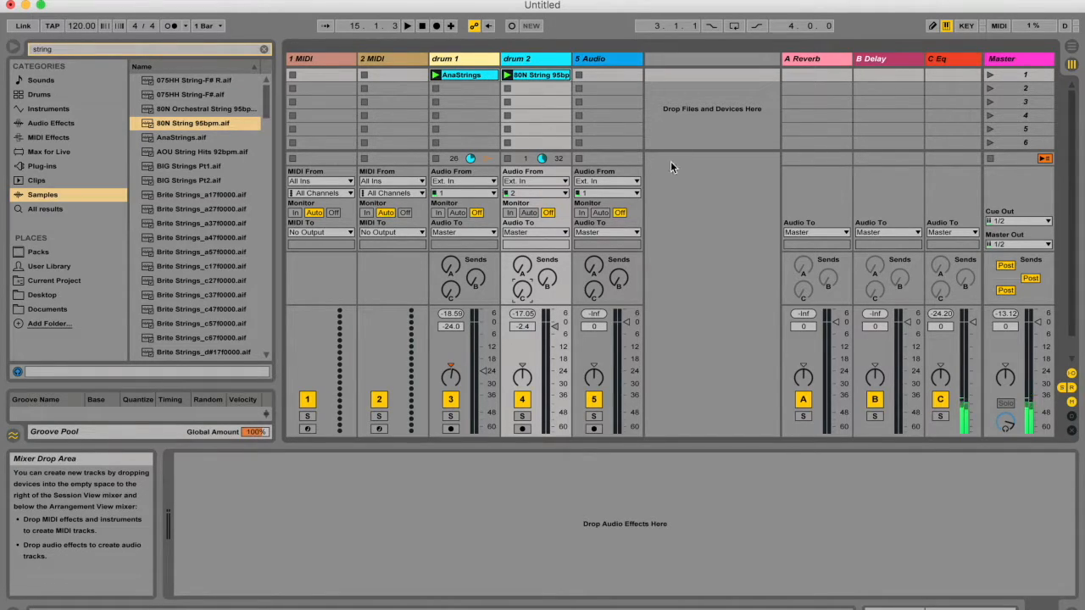
mouse_move(1065, 387)
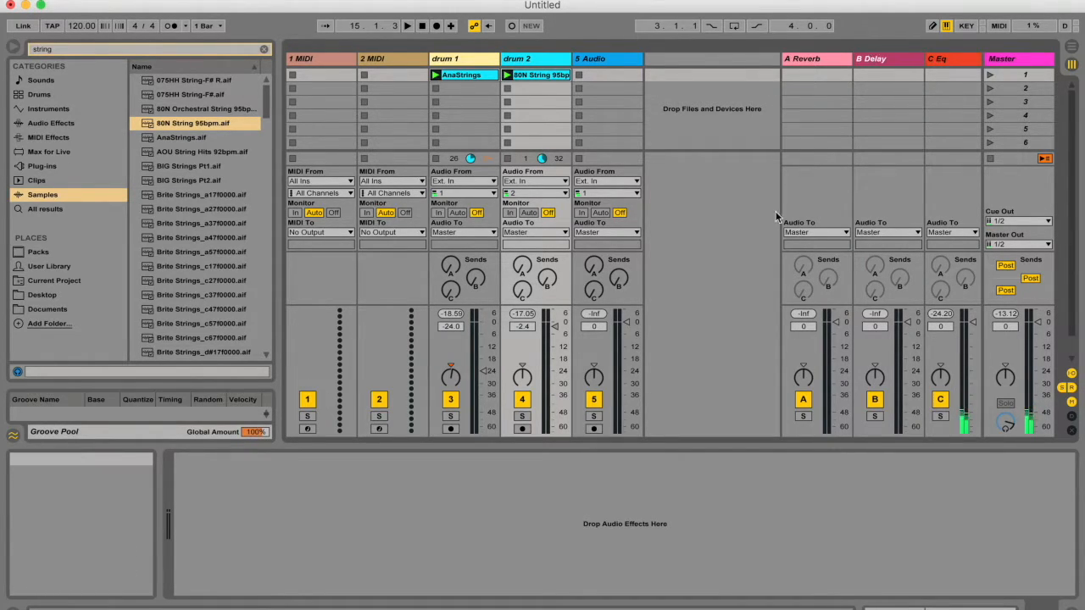
mouse_move(1072, 375)
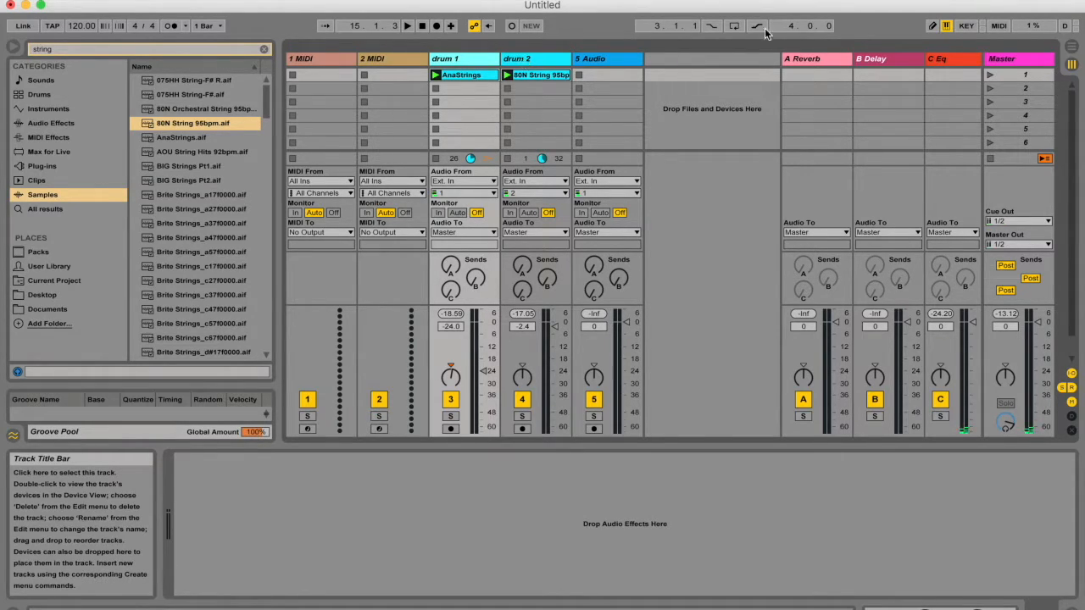
left_click(800, 58)
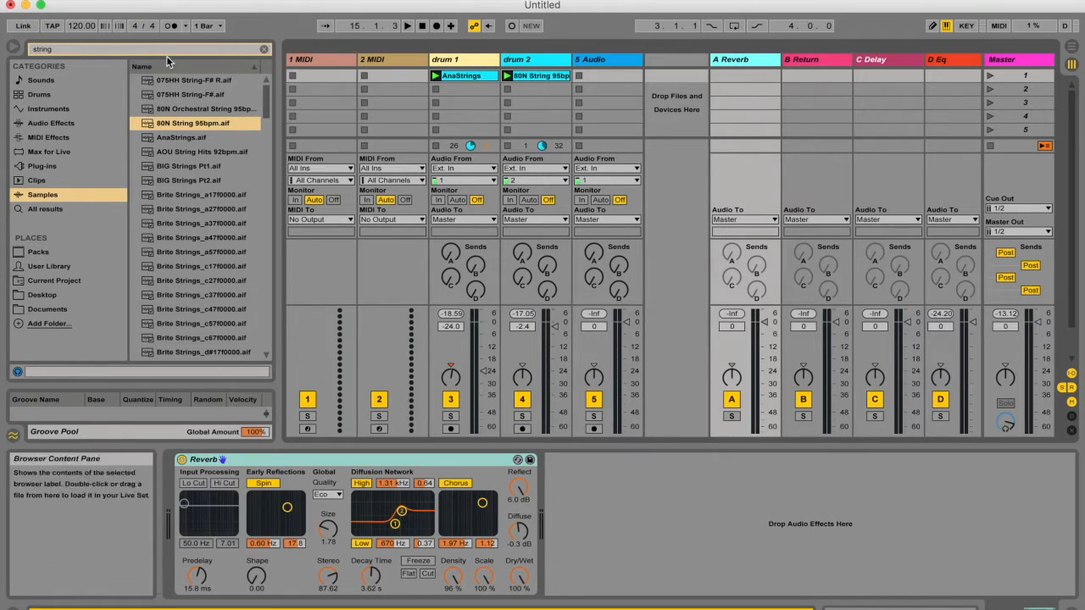
Step: Search the browser for 'reve' to list the Reverb audio effects
left_click(51, 123)
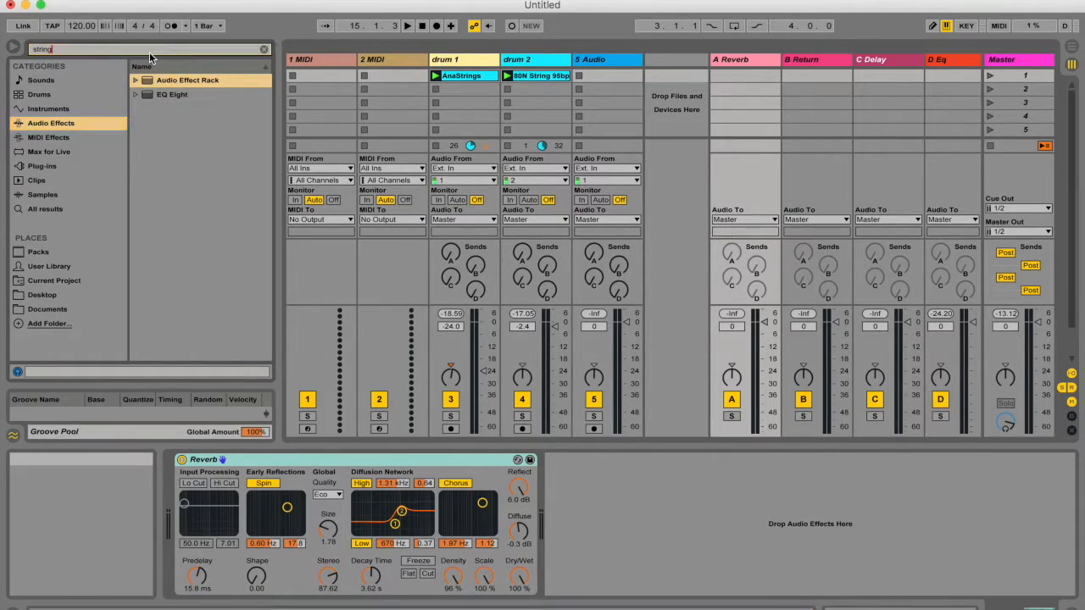
type("reve")
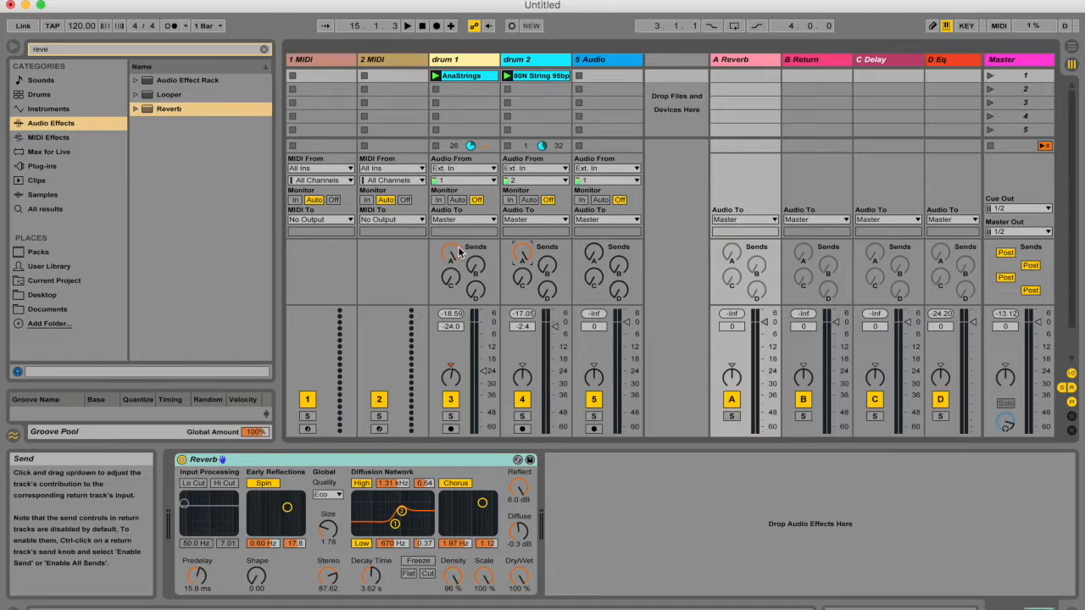
mouse_move(502, 259)
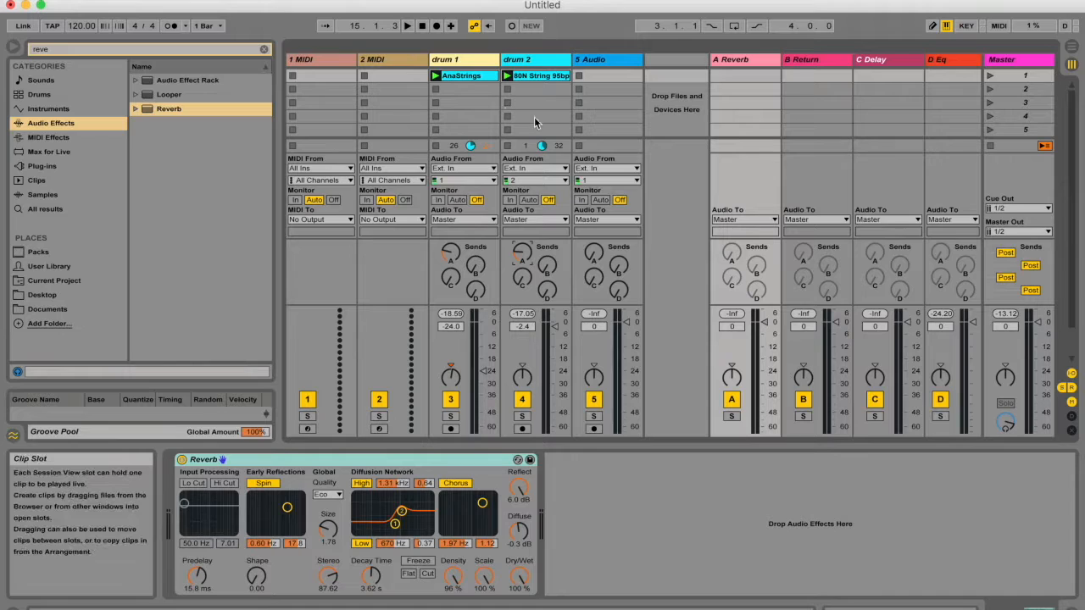
mouse_move(983, 85)
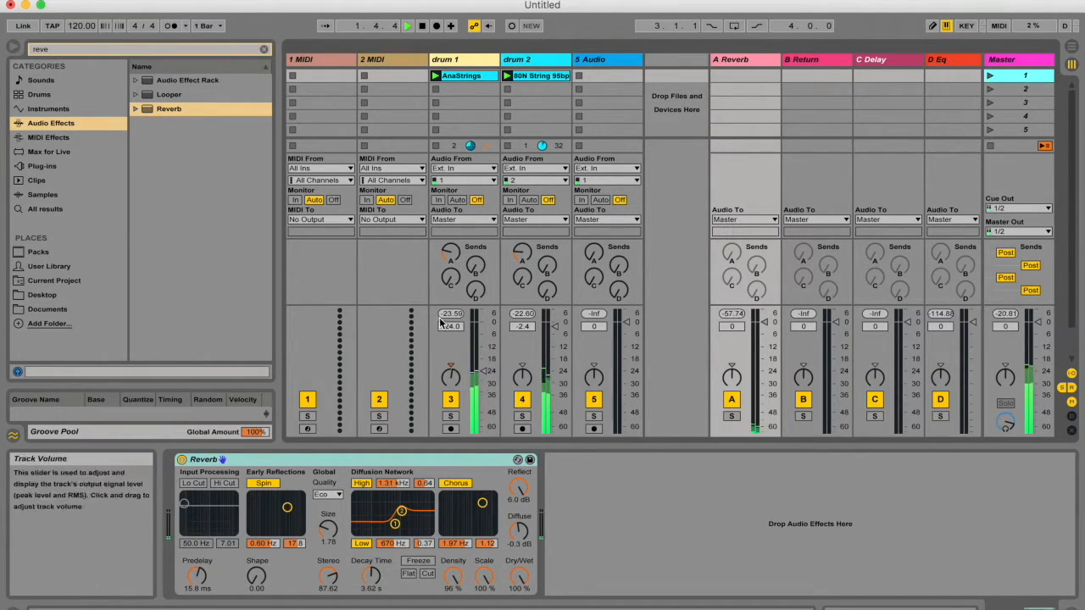
mouse_move(524, 254)
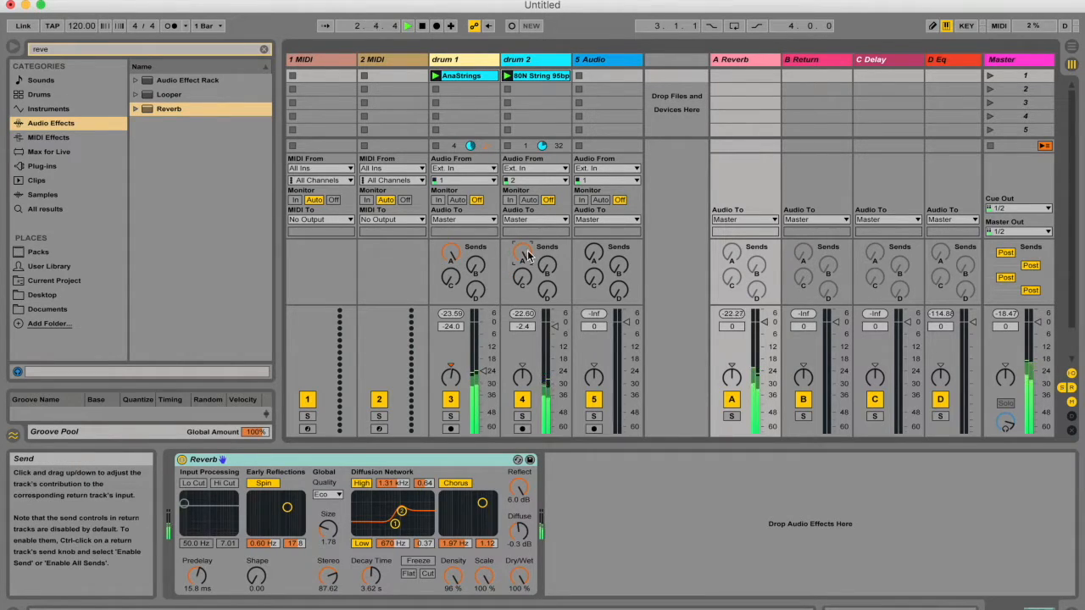
mouse_move(519, 576)
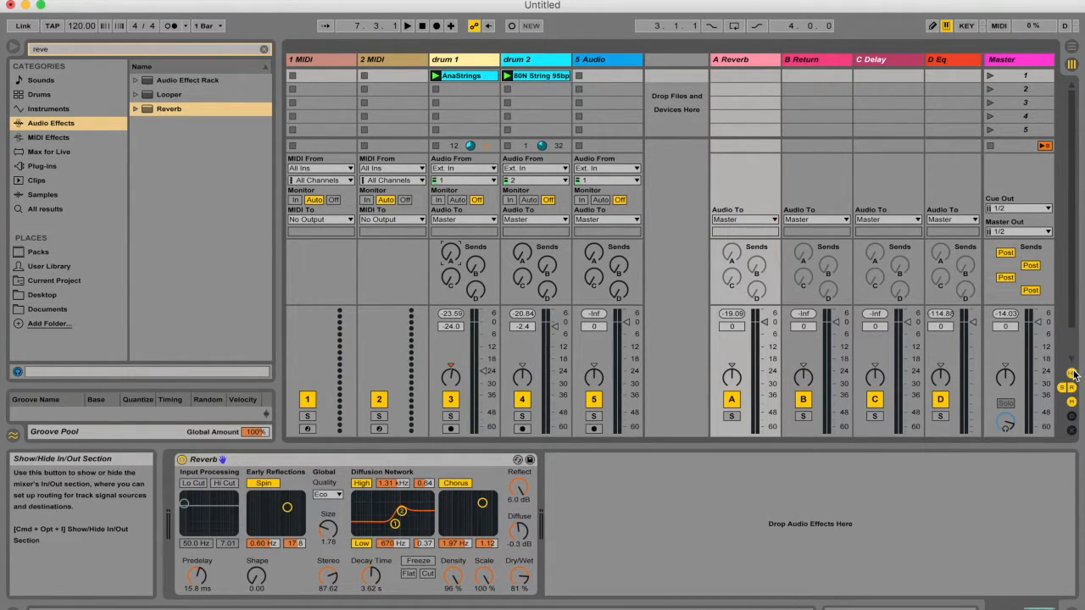
mouse_move(469, 60)
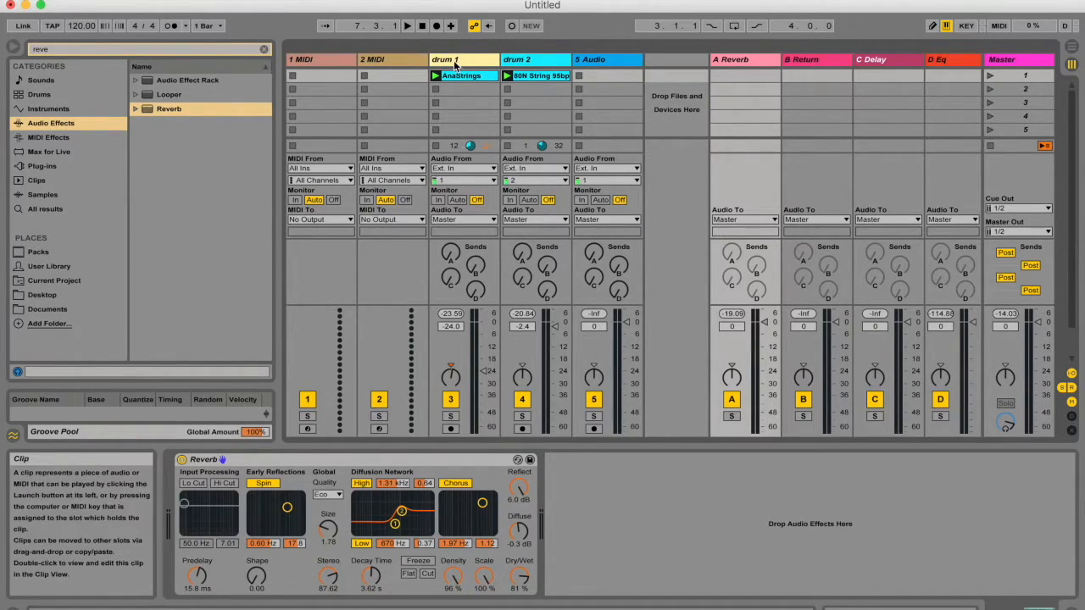
mouse_move(455, 219)
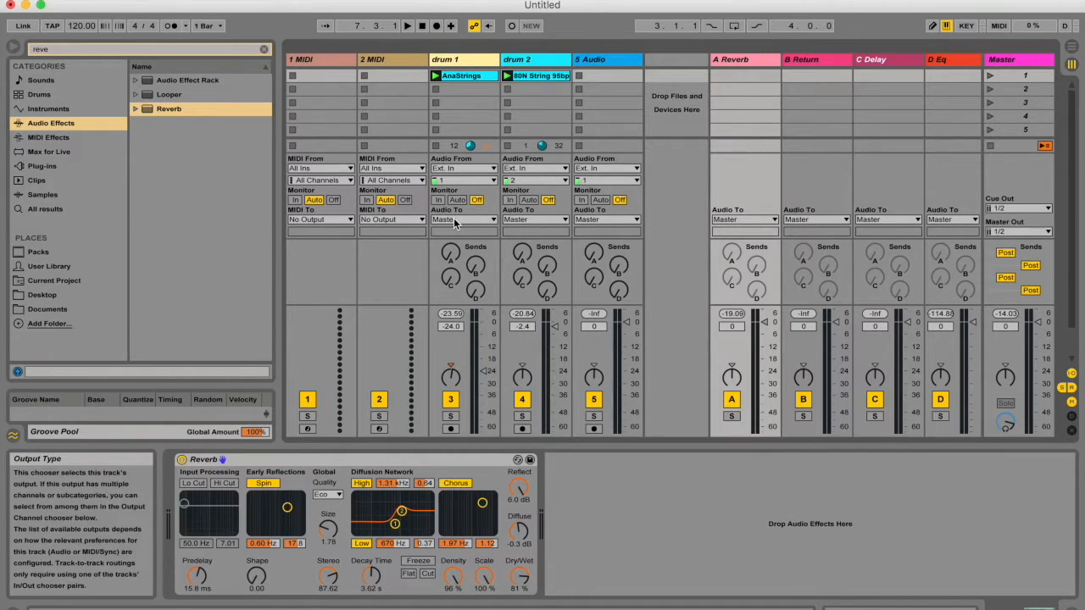
Step: Set drum 1's Audio To output to Sends Only
left_click(461, 219)
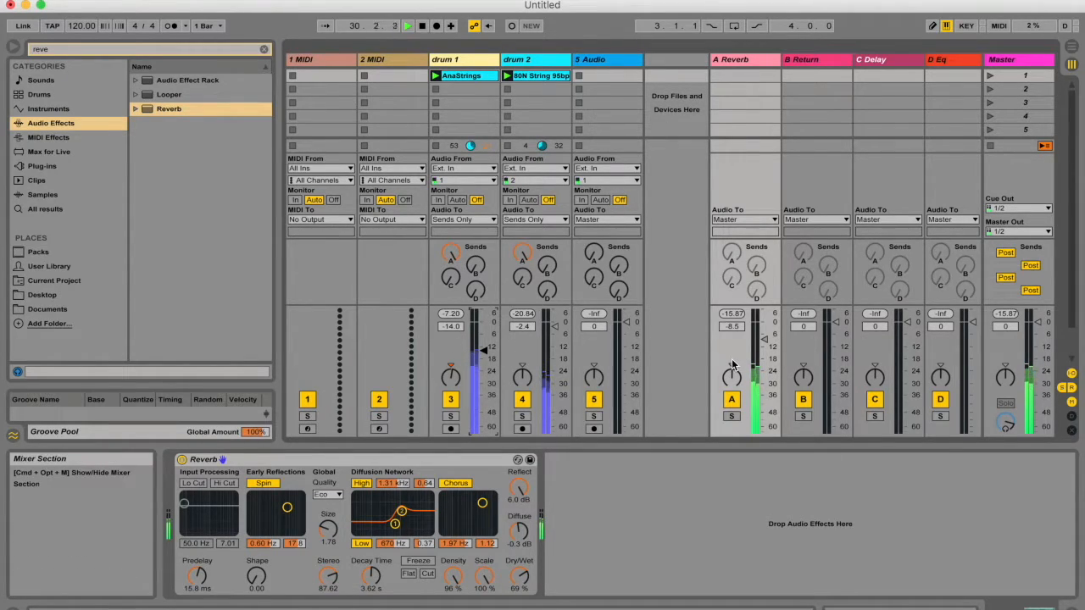
mouse_move(555, 330)
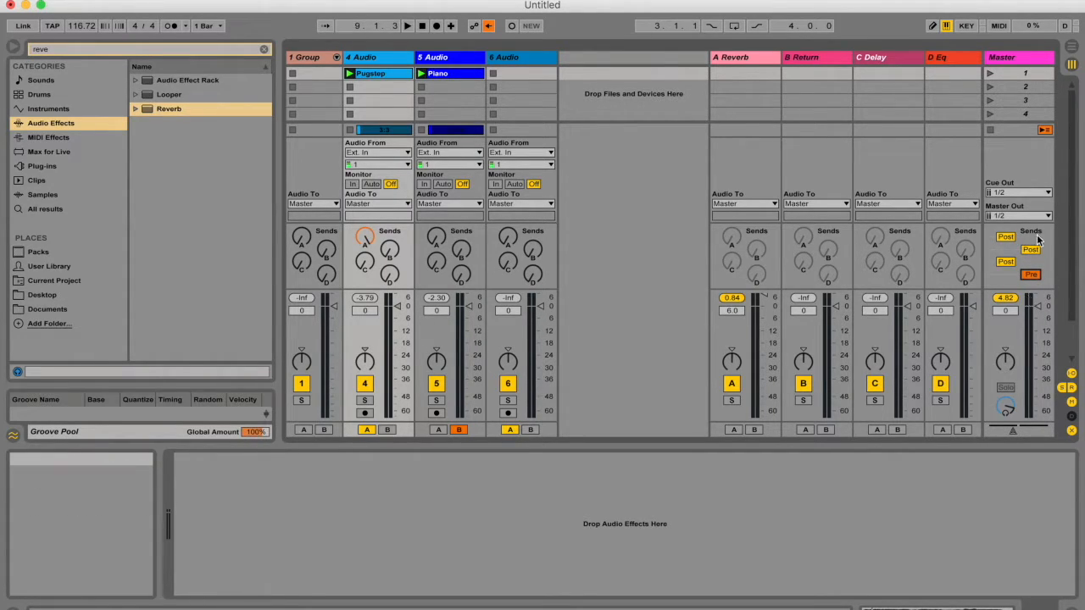
Step: Toggle the B Return and D Eq sends to Pre, leaving Reverb and Delay post-fader
left_click(1005, 236)
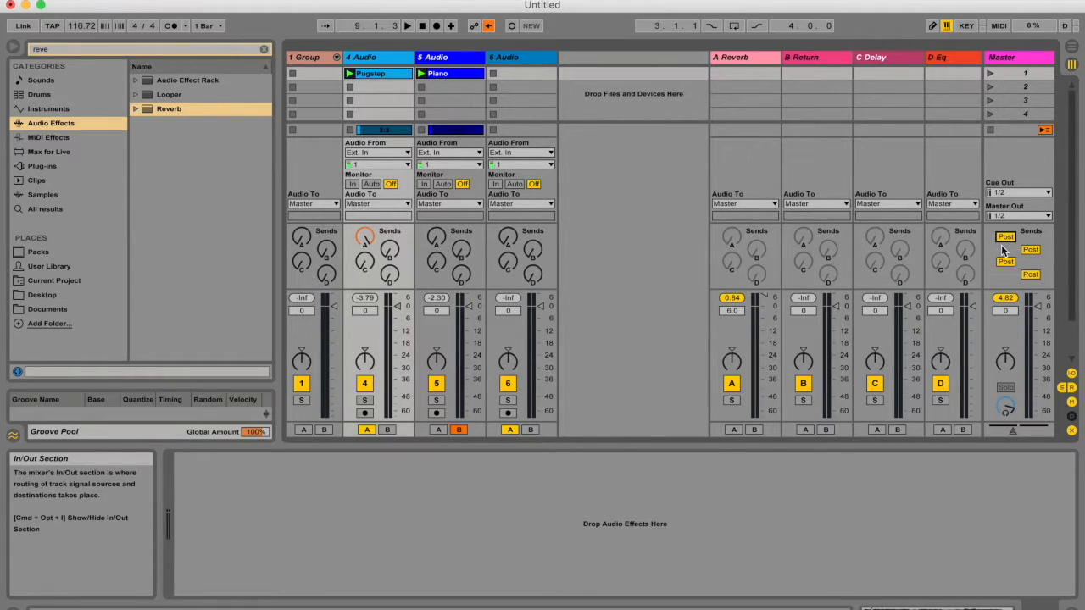
mouse_move(1005, 237)
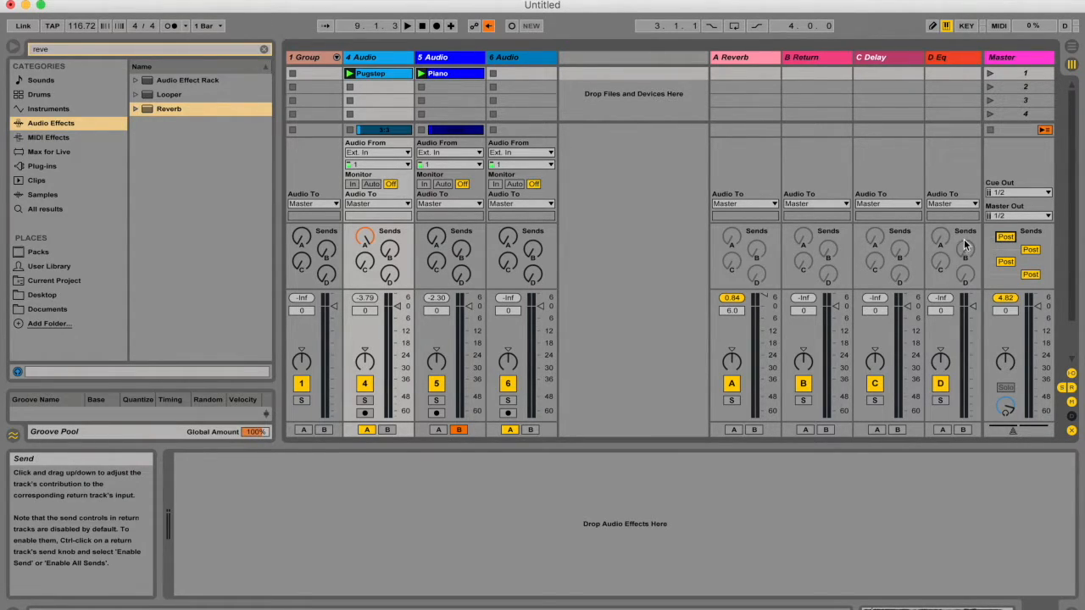
mouse_move(1030, 249)
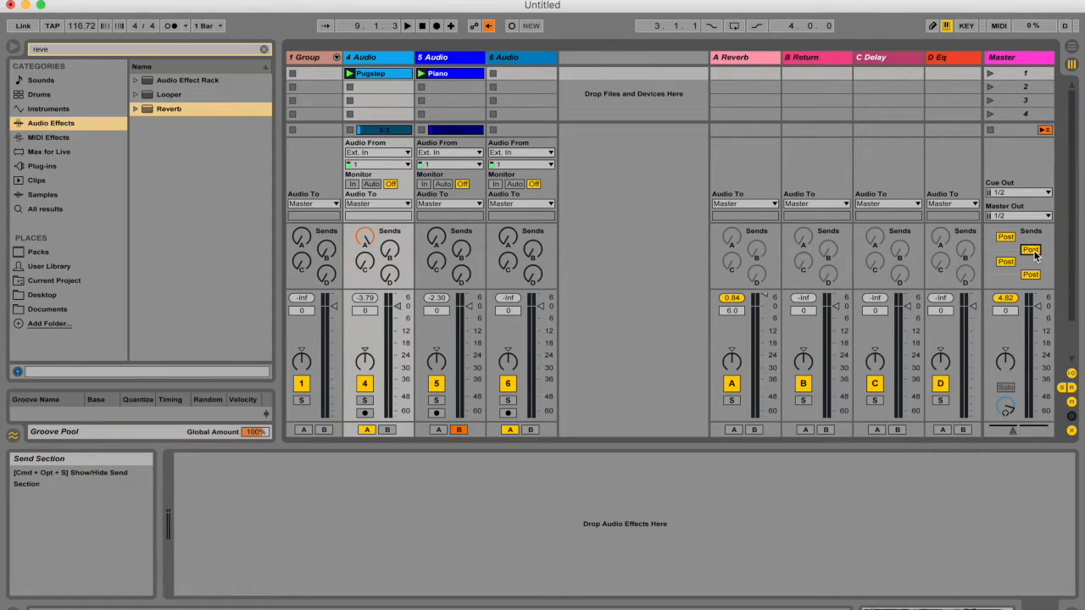
left_click(1030, 249)
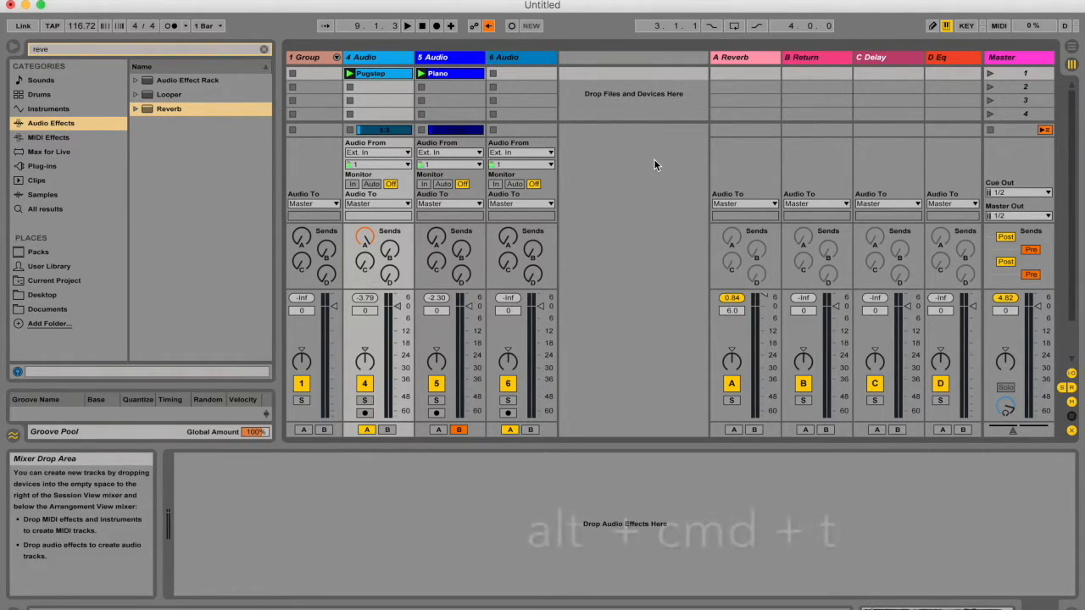
Step: Insert a fifth return track with Cmd+Alt+T and switch to the drum set with the group
key("cmd+alt+t")
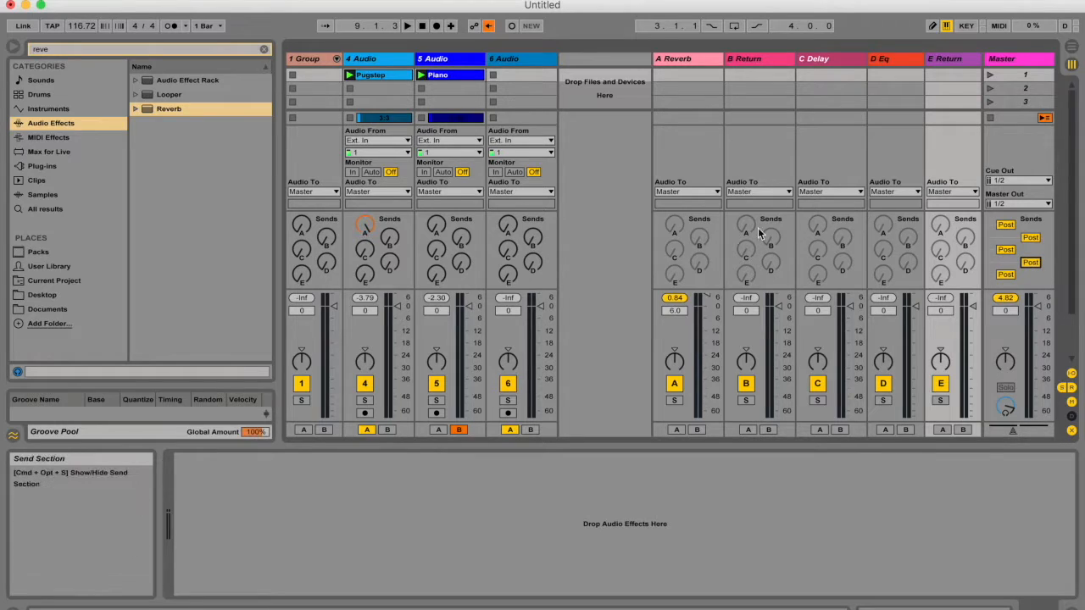
left_click(1005, 225)
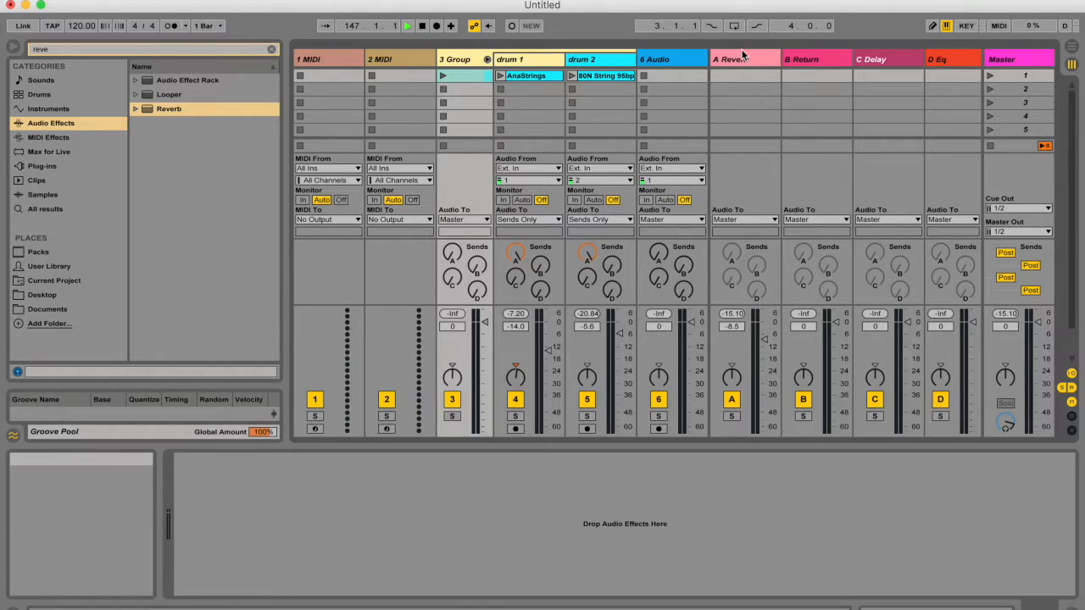
Step: Select return track A and load the Reverb effect onto it from the browser
left_click(887, 59)
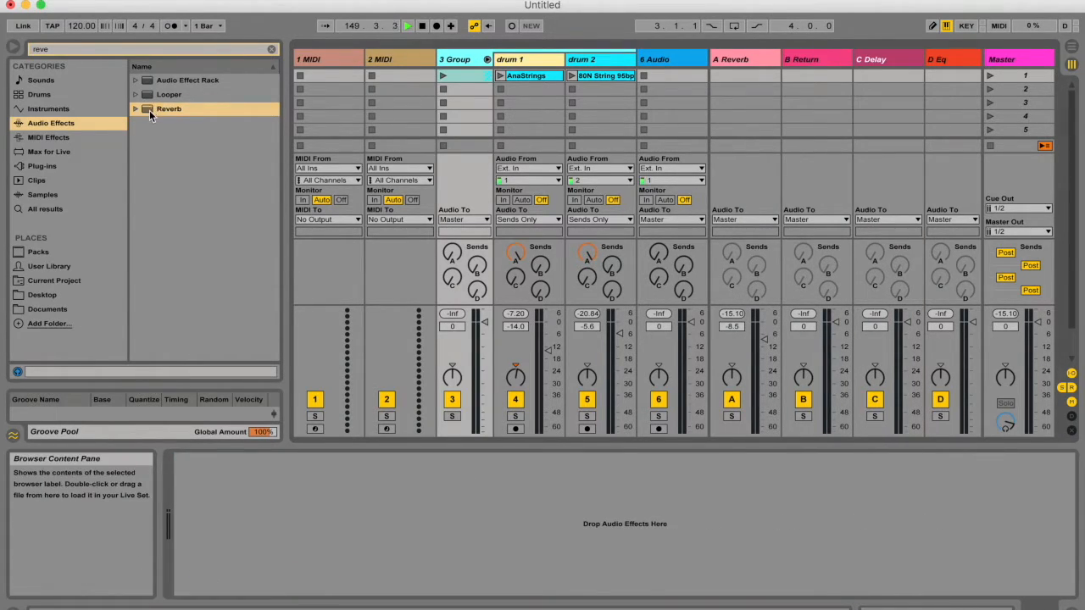
double_click(169, 109)
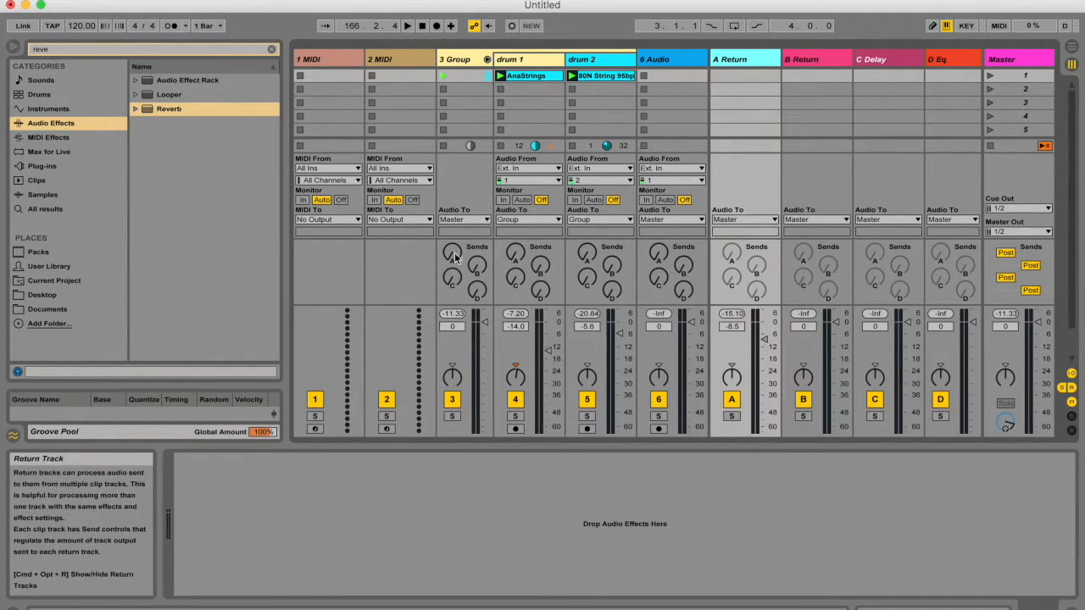
mouse_move(503, 265)
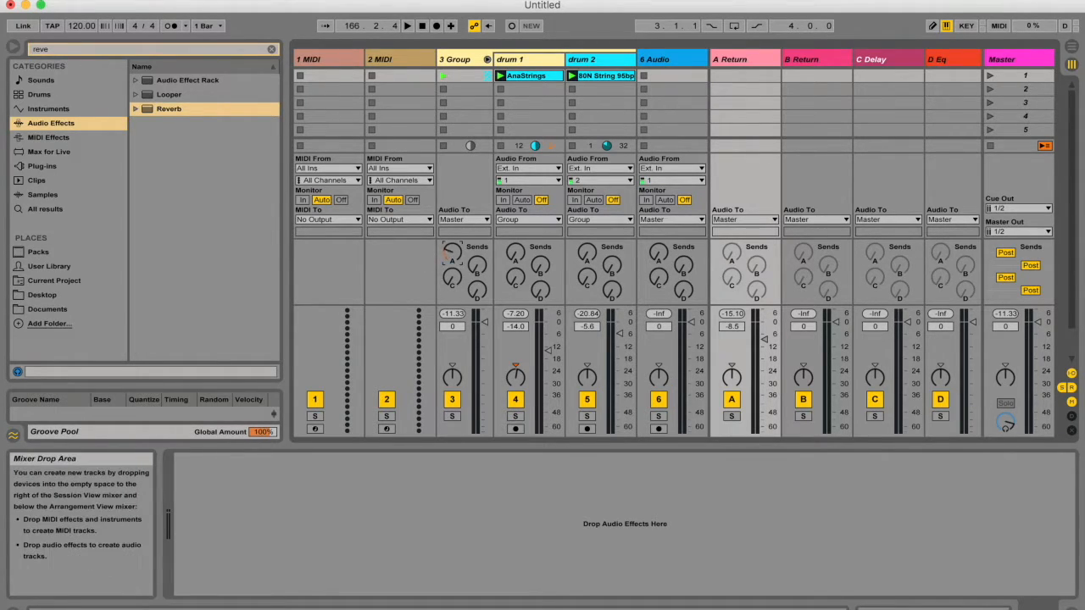
Step: Open the Reverb settings and keep drum 1's Audio To routed to Group
double_click(169, 109)
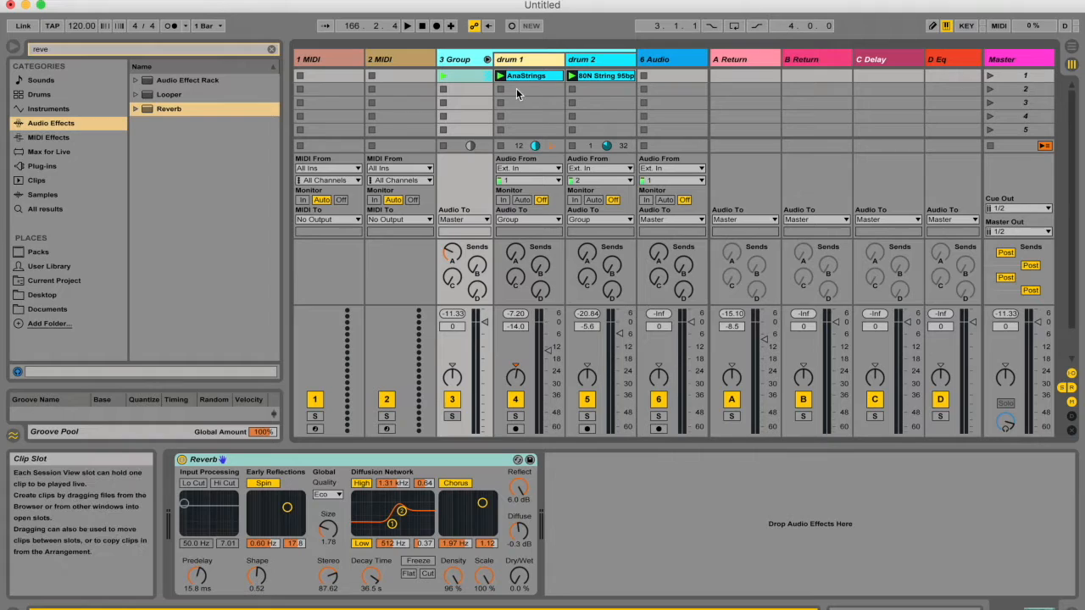
left_click(527, 218)
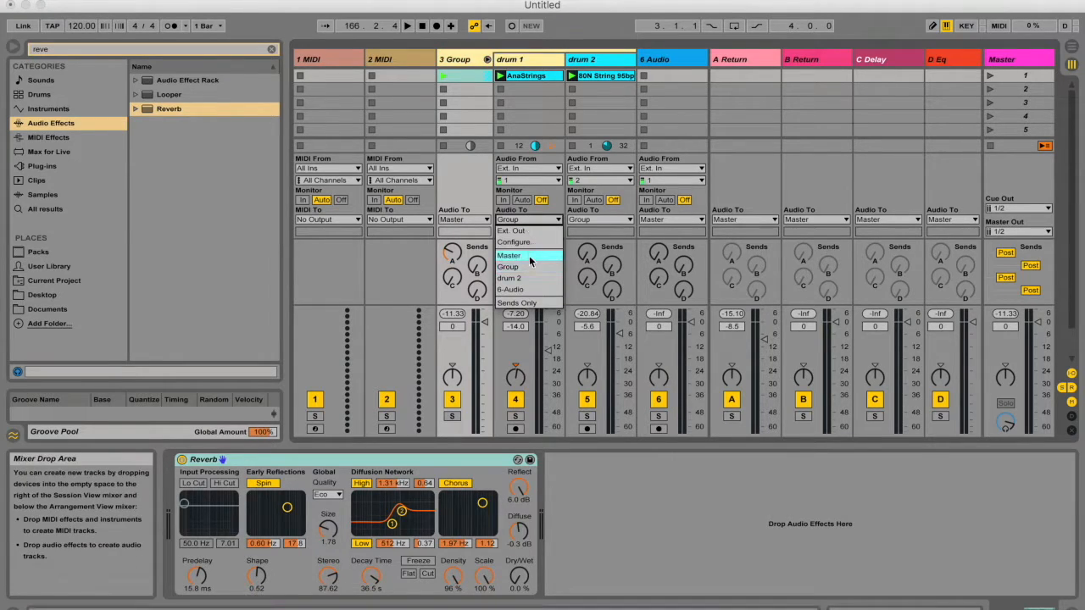
left_click(506, 267)
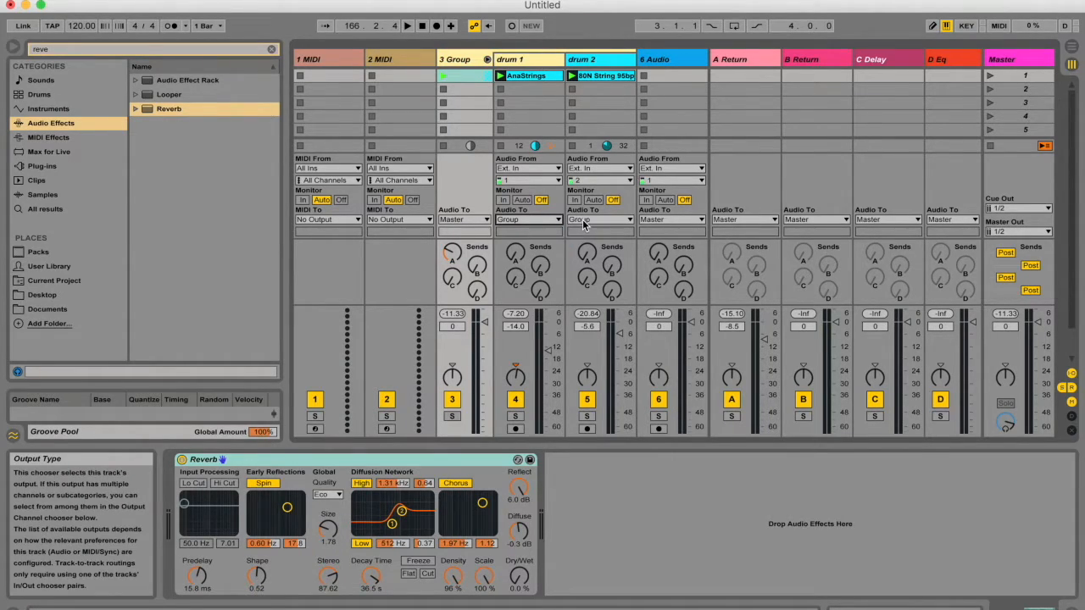
key("tab")
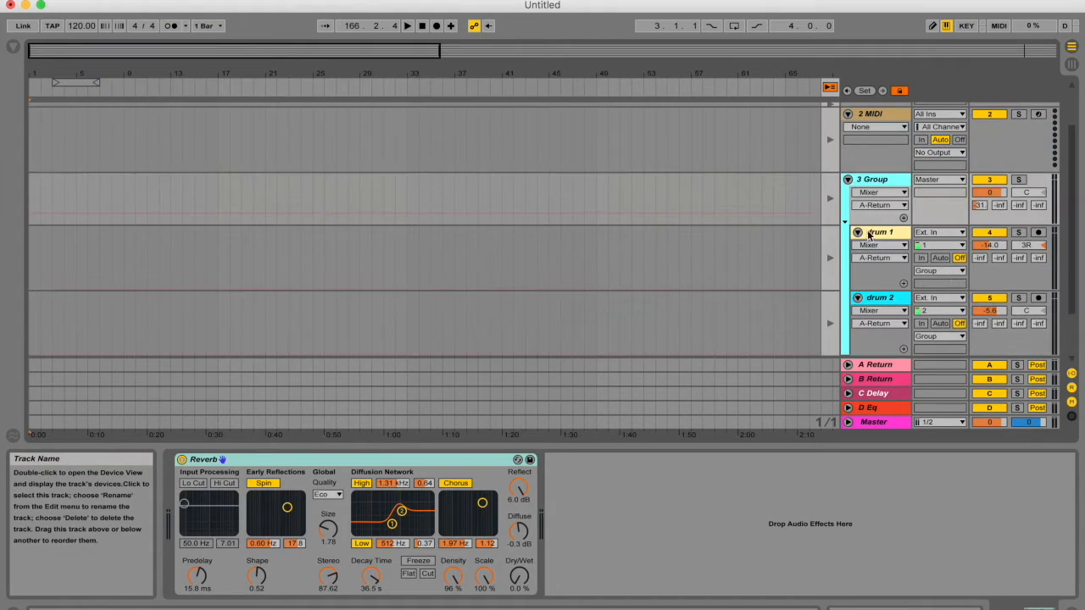
mouse_move(860, 296)
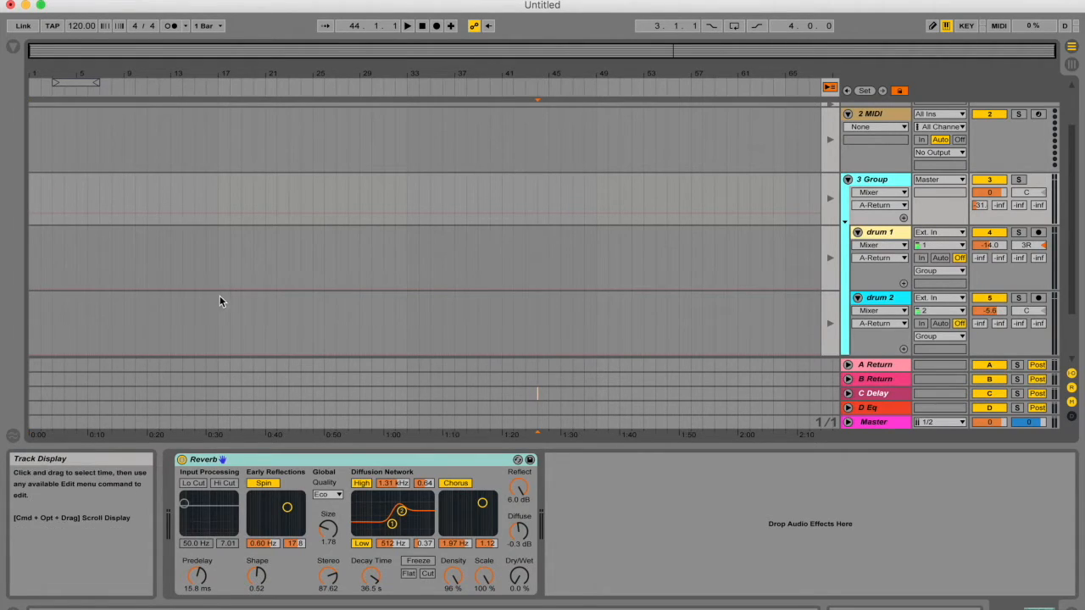
mouse_move(847, 178)
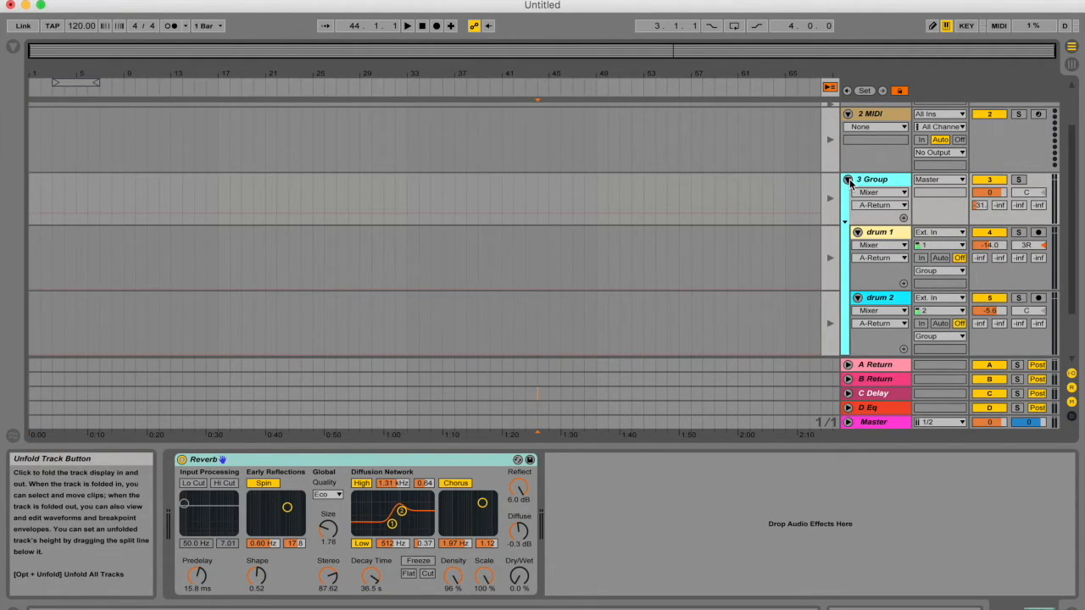